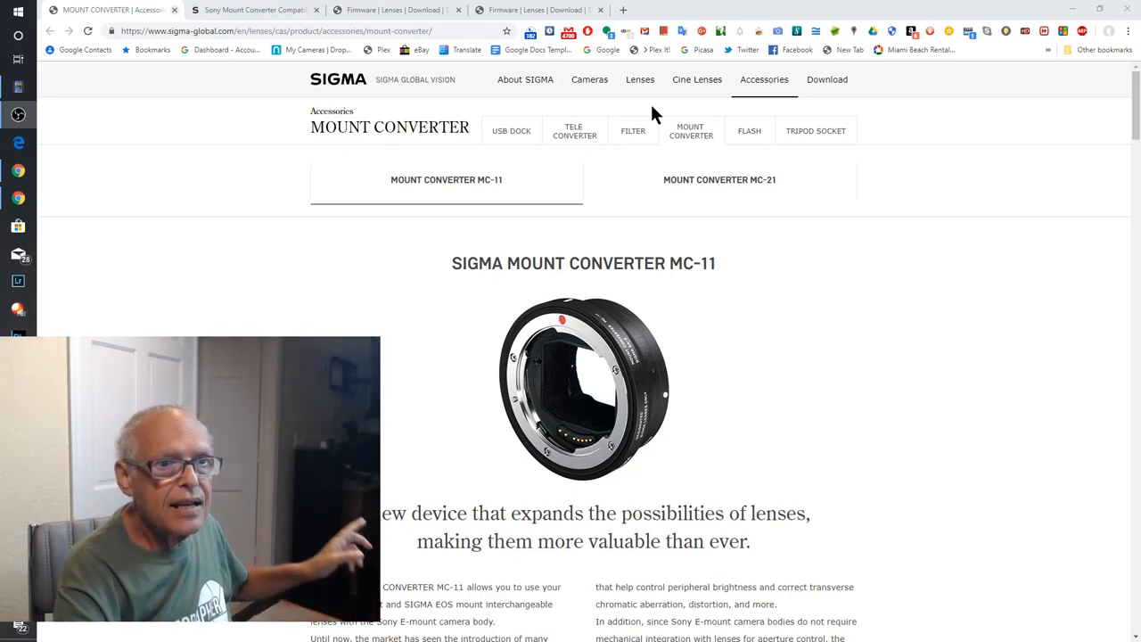
mouse_move(852, 356)
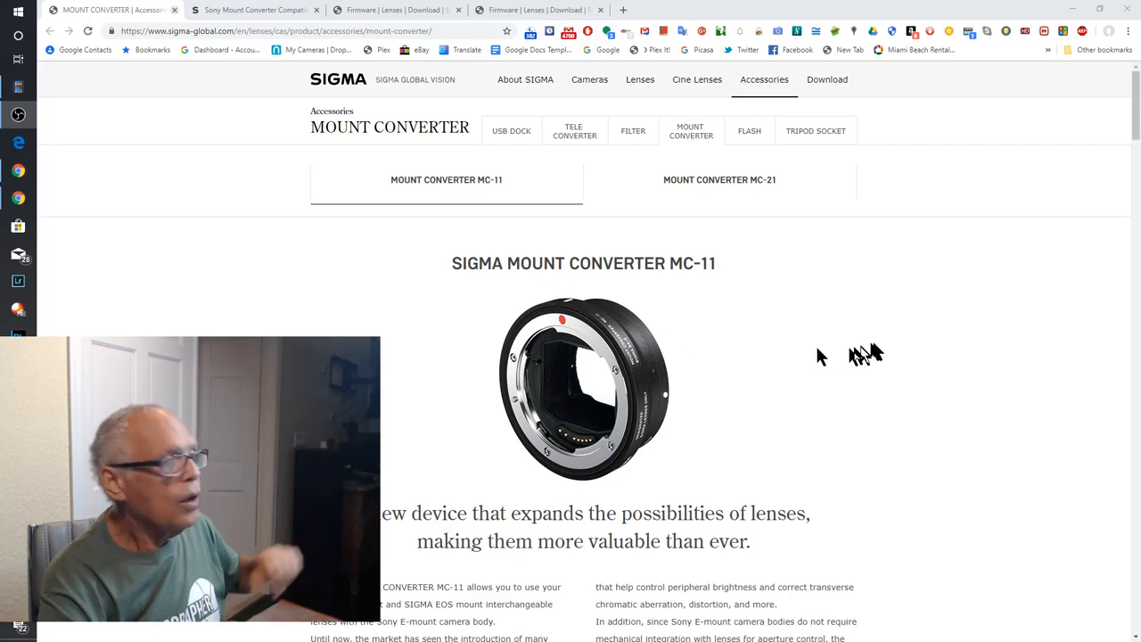
Scroll through the current Sigma page reviewing its firmware content.
scroll(down, 3)
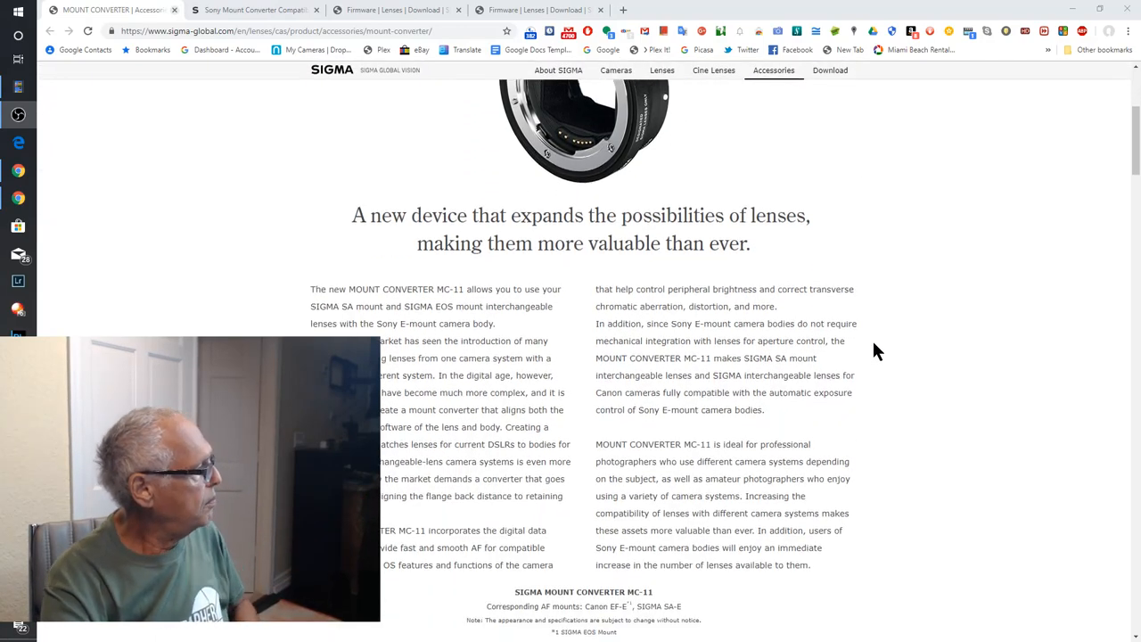
scroll(down, 3)
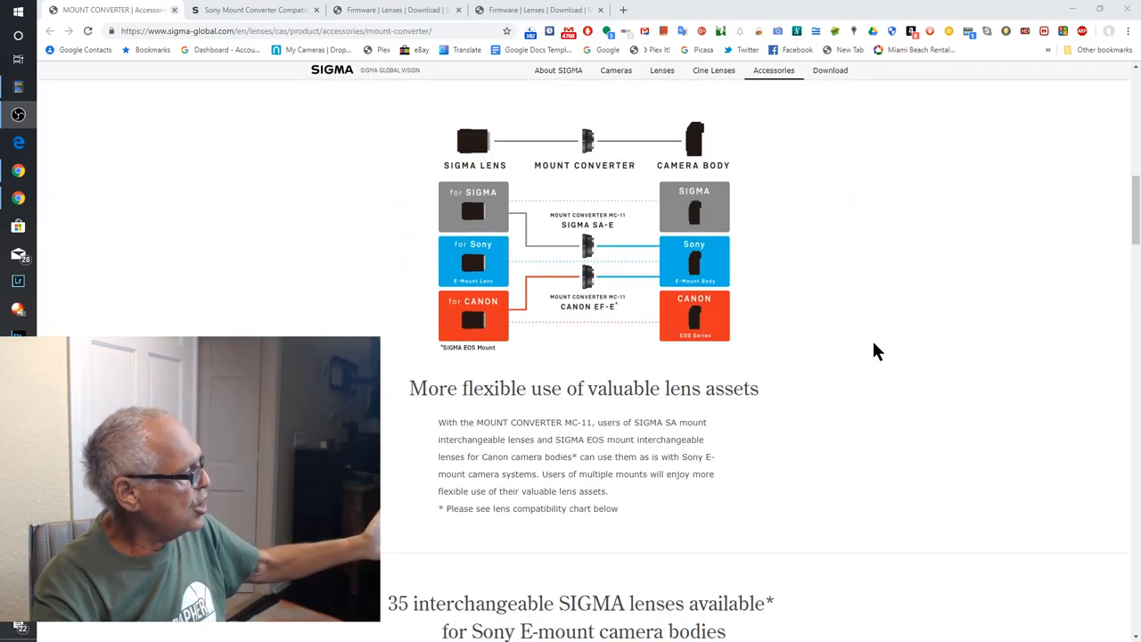
scroll(down, 3)
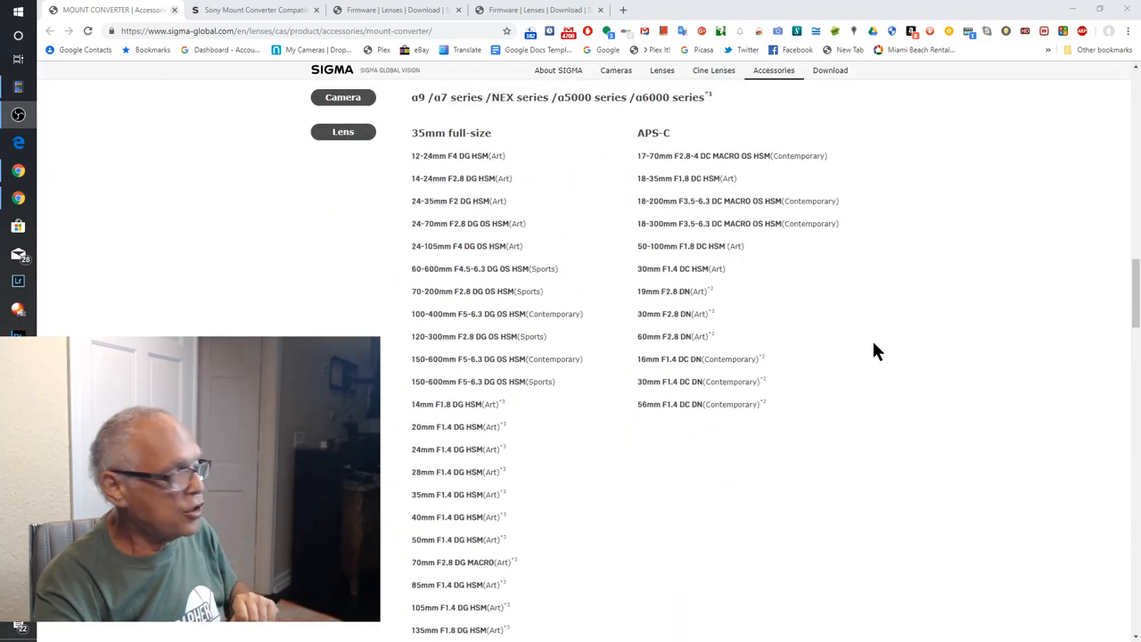
scroll(down, 3)
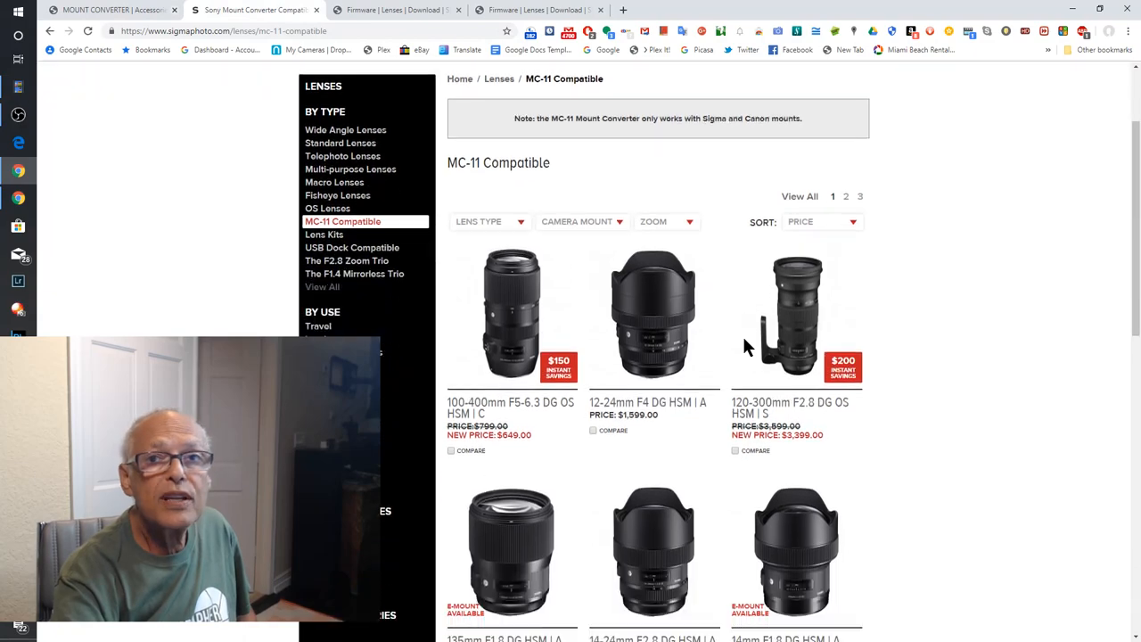
scroll(down, 3)
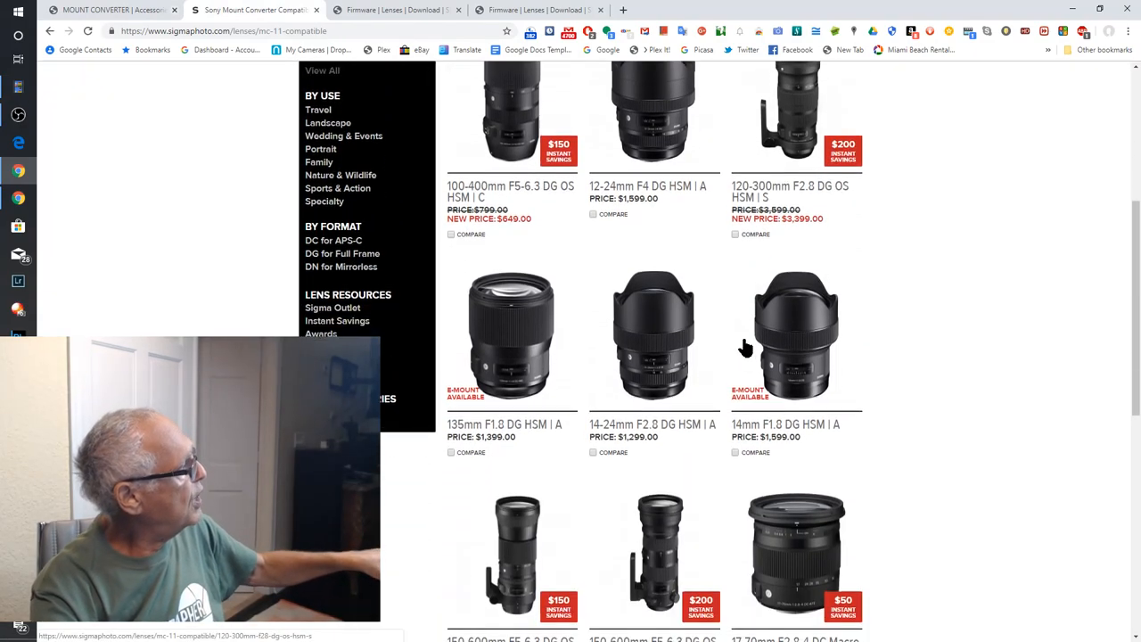
scroll(up, 3)
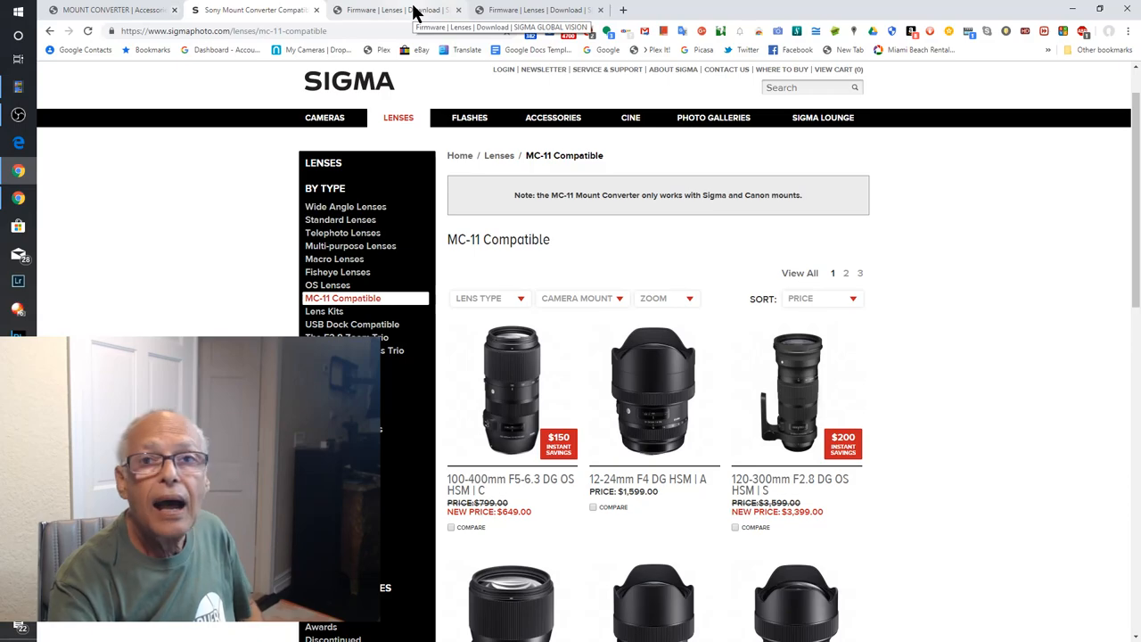
Switch to the MC-11 converter firmware details and scroll to the EF-E Ver. 1.24 (2019.04.18) entry.
click(395, 11)
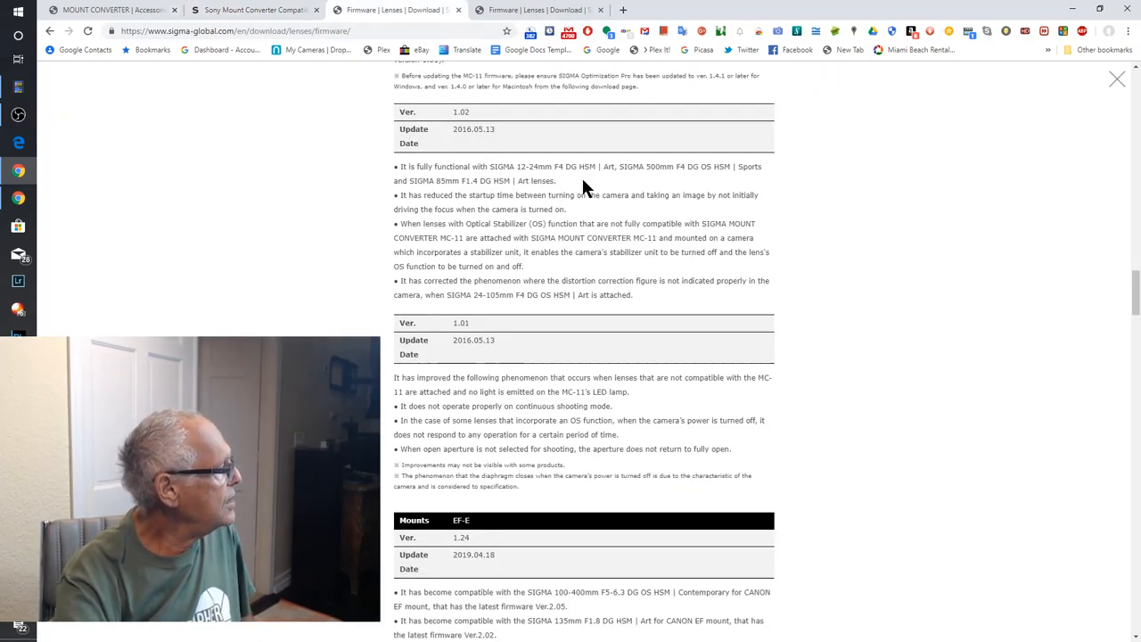
scroll(down, 3)
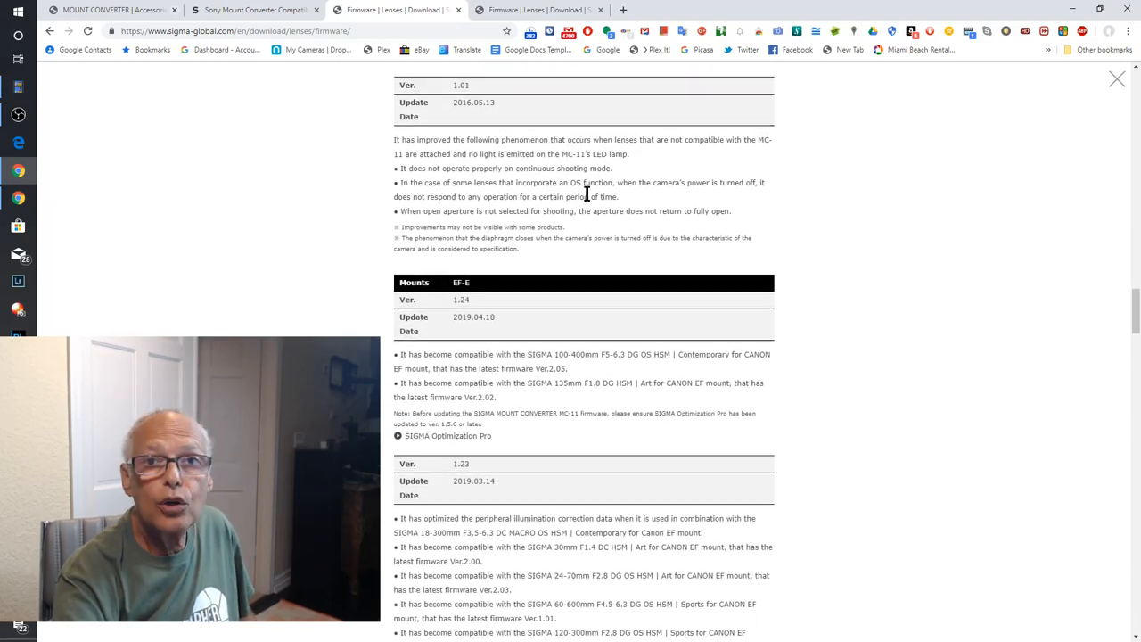
scroll(down, 3)
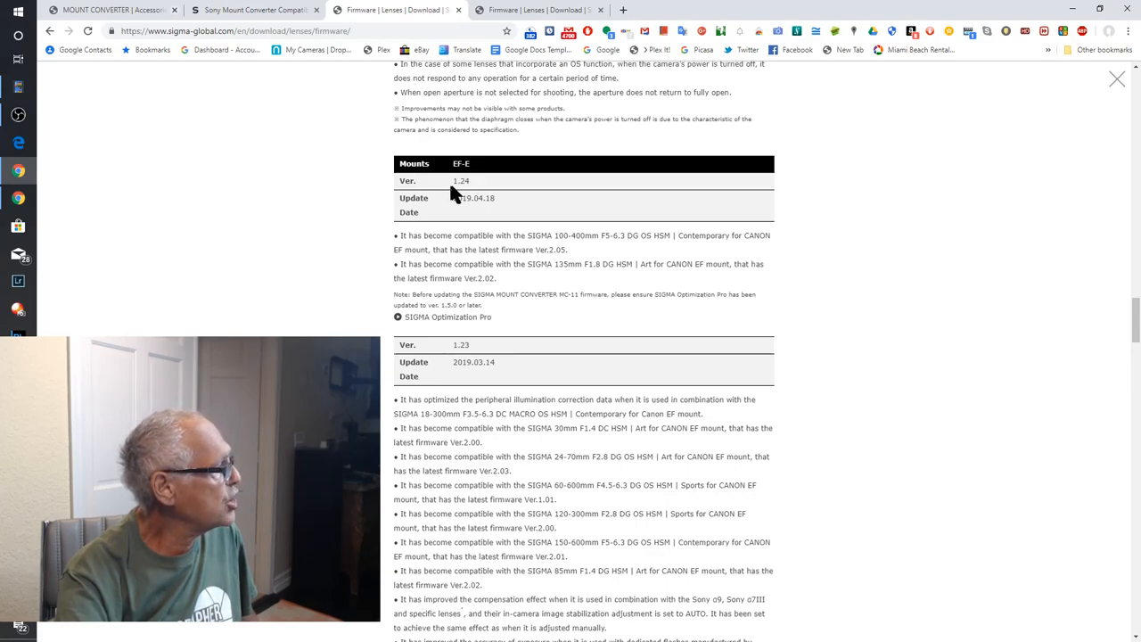
mouse_move(460, 192)
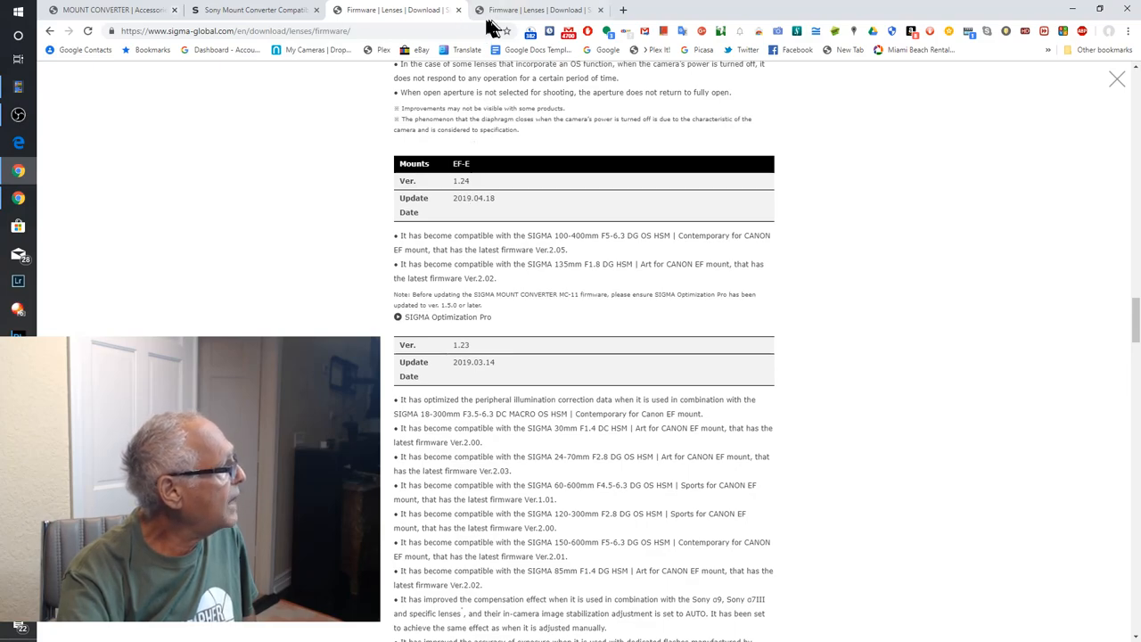
Show the Sigma firmware downloads list where MOUNT CONVERTER MC-11 is last updated 2019.04.18.
click(535, 11)
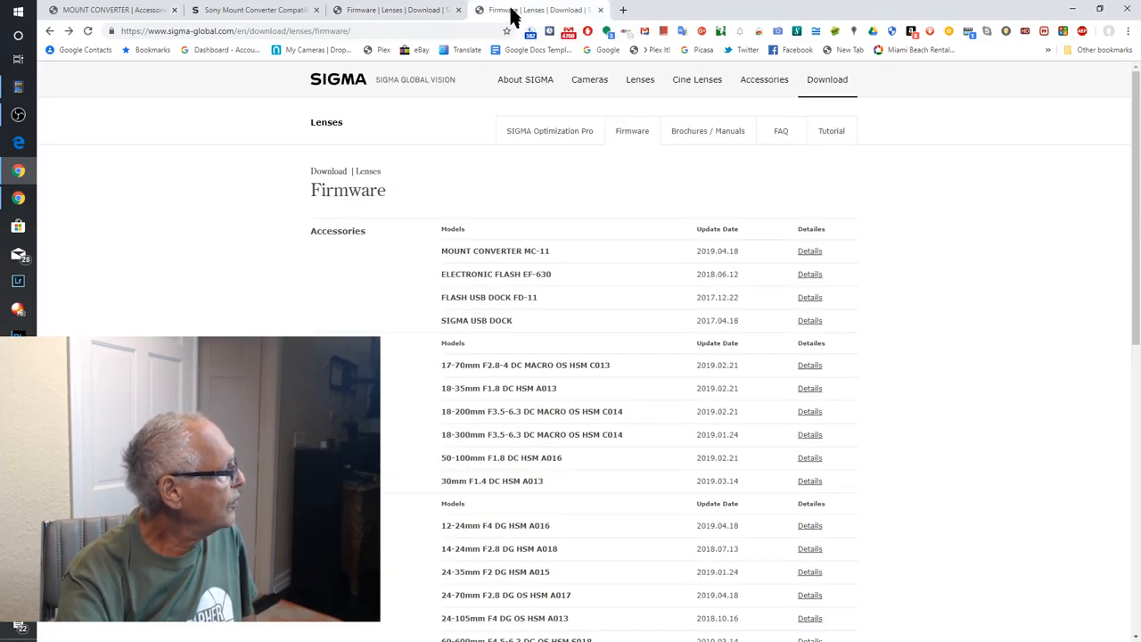
mouse_move(579, 228)
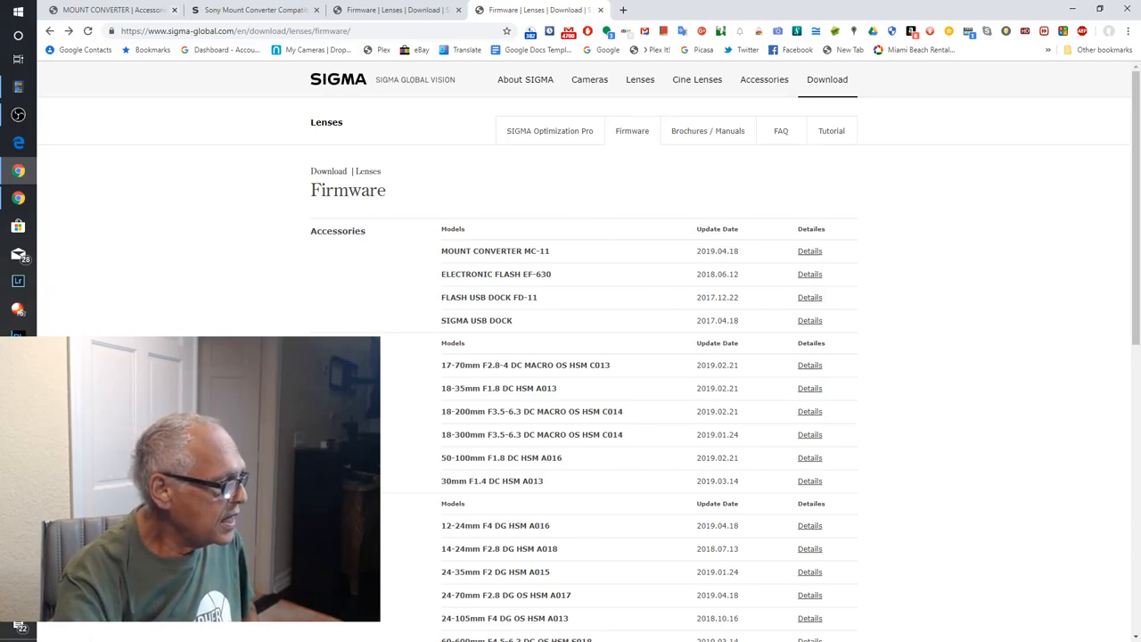
mouse_move(1017, 125)
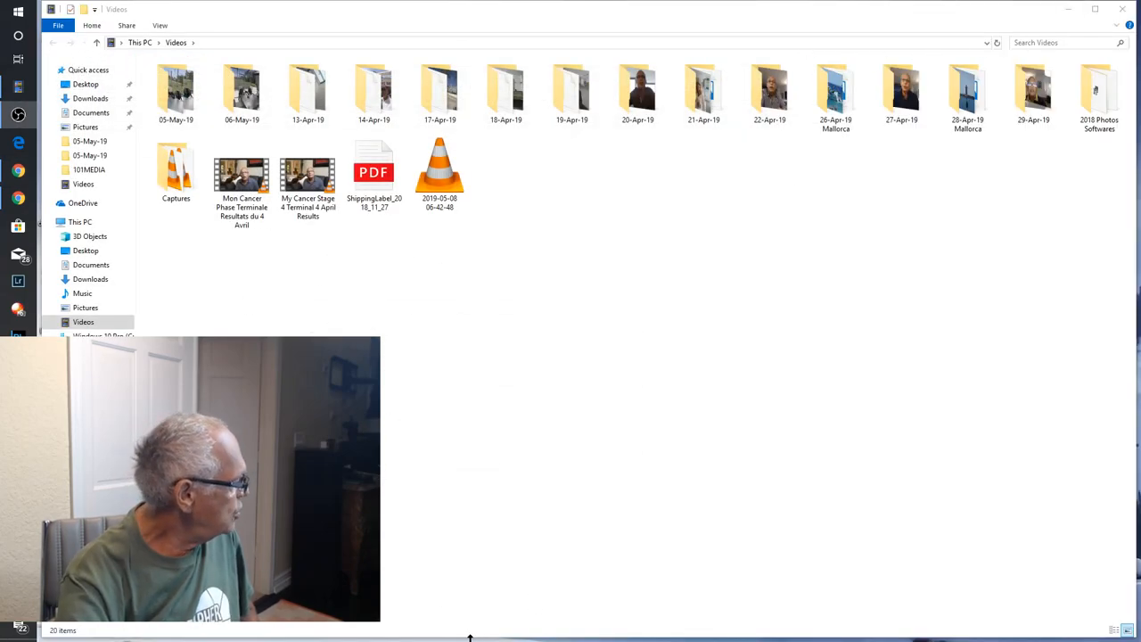
mouse_move(1097, 579)
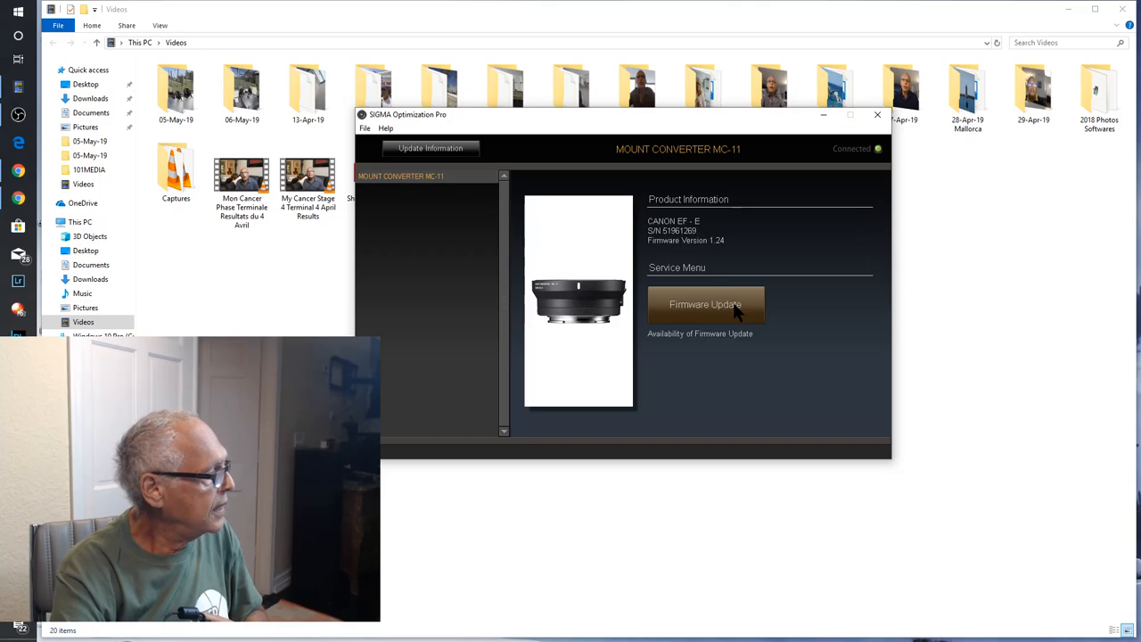
Run Firmware Update for the connected MC-11, confirming Ver1.24 is already the latest.
click(706, 303)
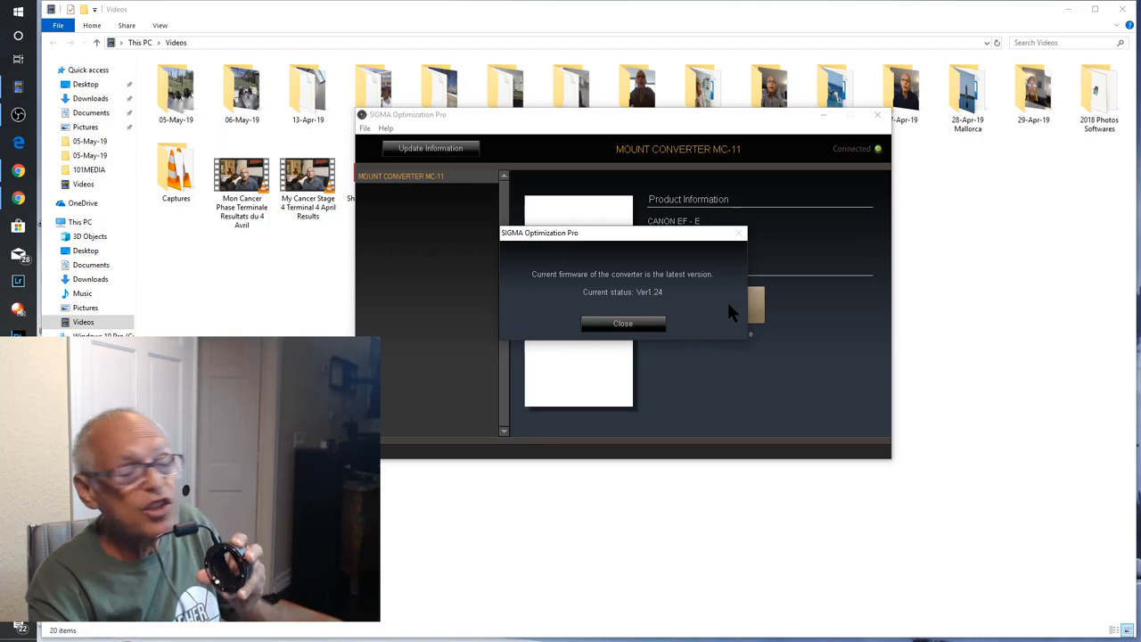
mouse_move(707, 307)
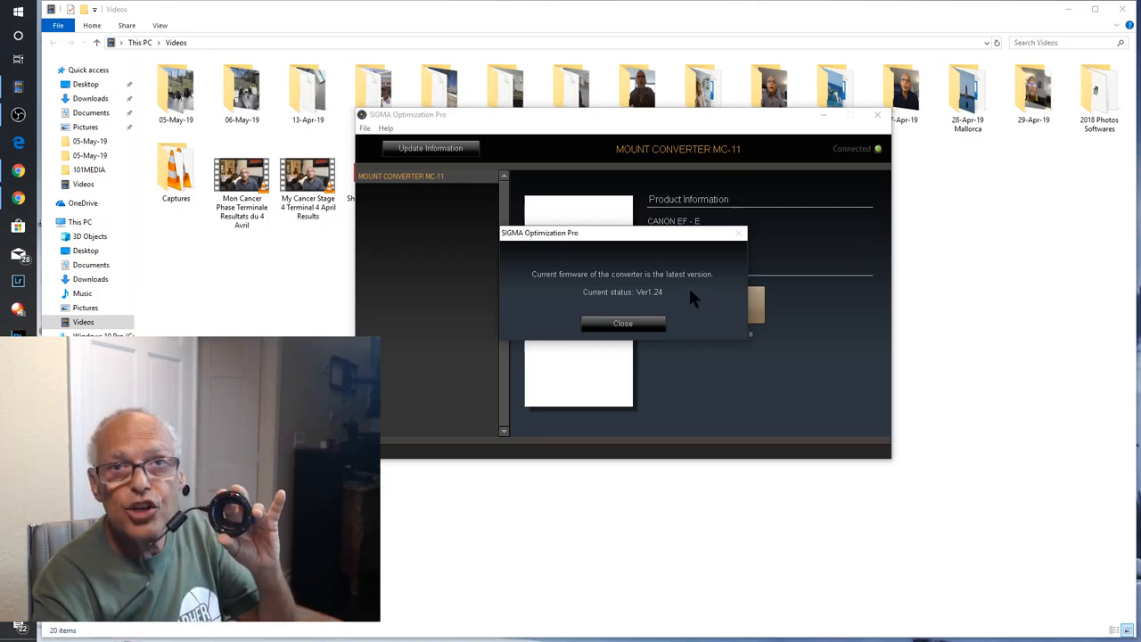
mouse_move(622, 323)
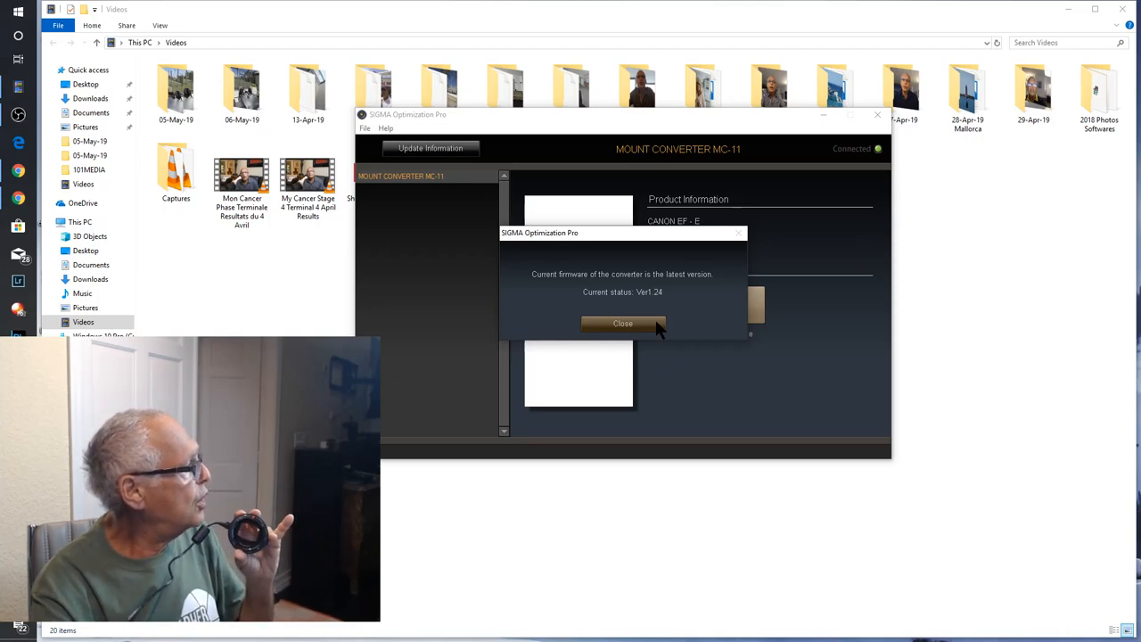
Dismiss the latest-version message, returning to the MC-11 info showing Firmware Version 1.24.
click(622, 323)
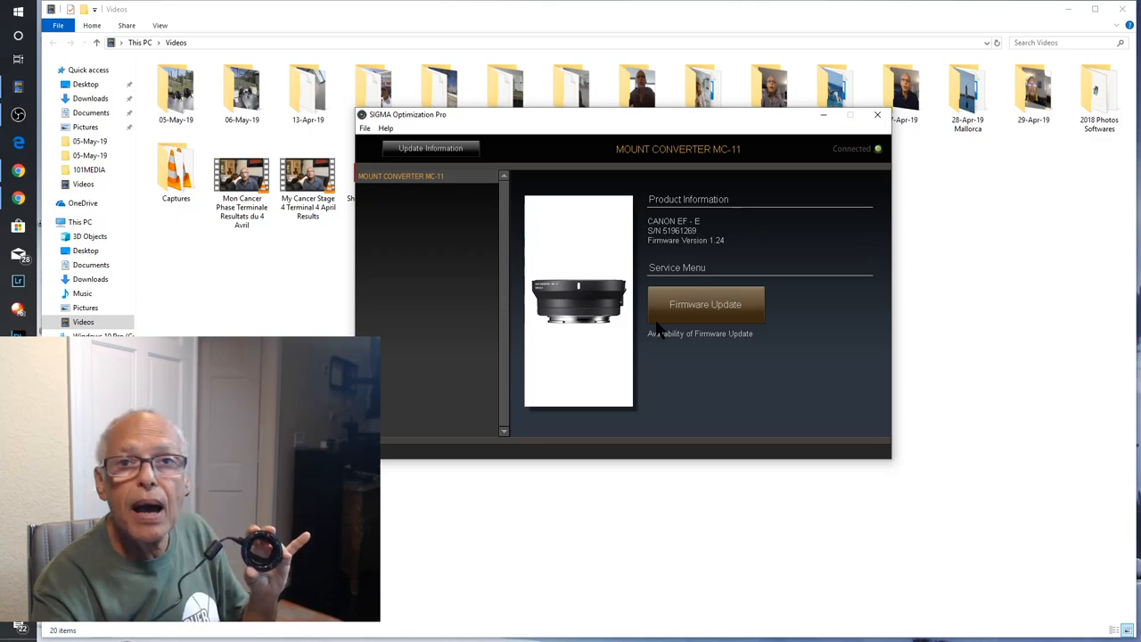